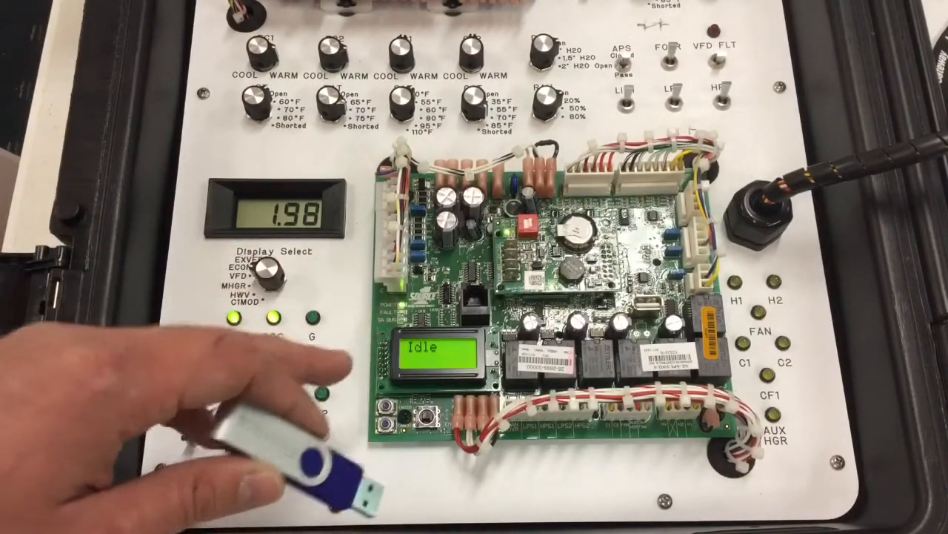
pyautogui.moveTo(222, 296)
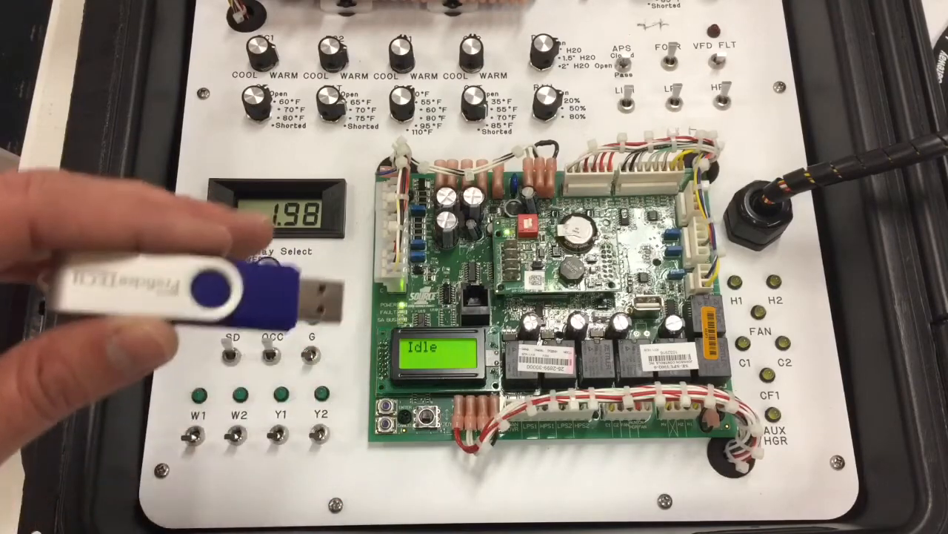